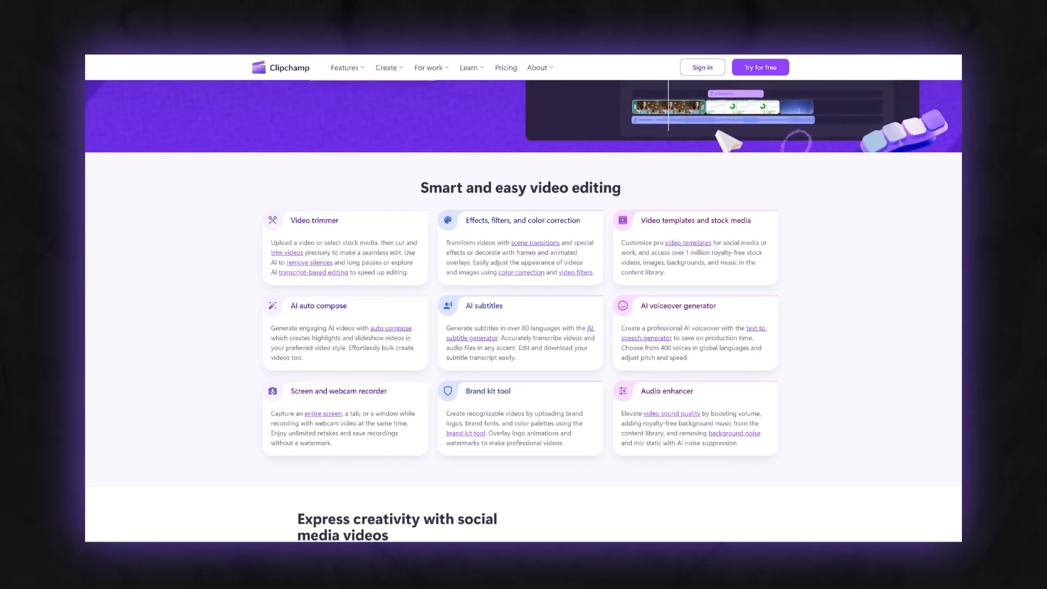
Step: Scroll down the Clipchamp features overview page before switching into the editor
{"action": "scroll", "scroll_direction": "down", "scroll_amount": 3}
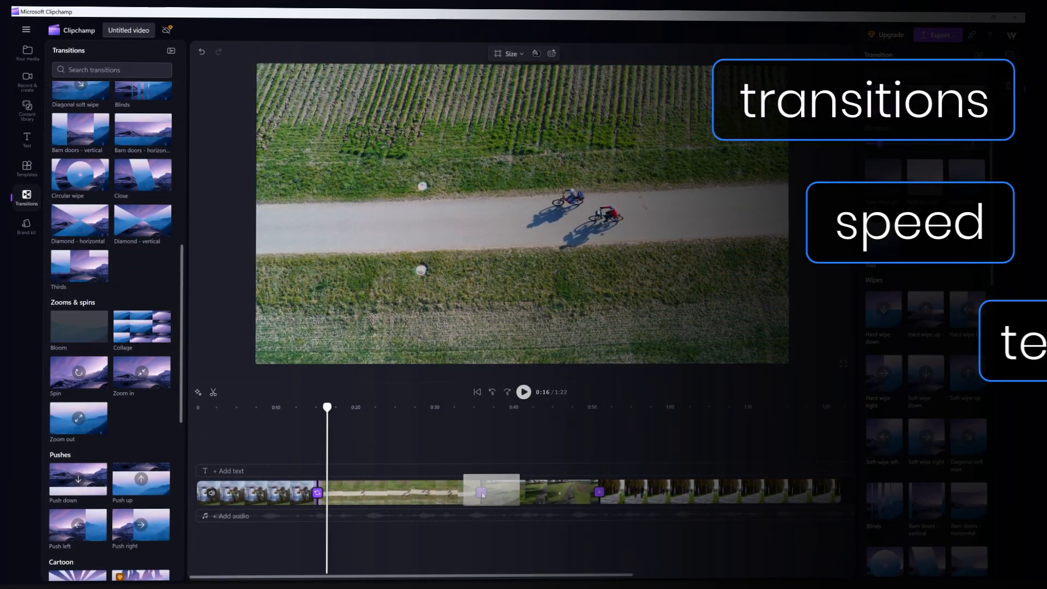
Step: View the Record & create options, dismiss the permission prompt and return to the Sunday Ride project
{"action": "left_click", "coordinate": [523, 391]}
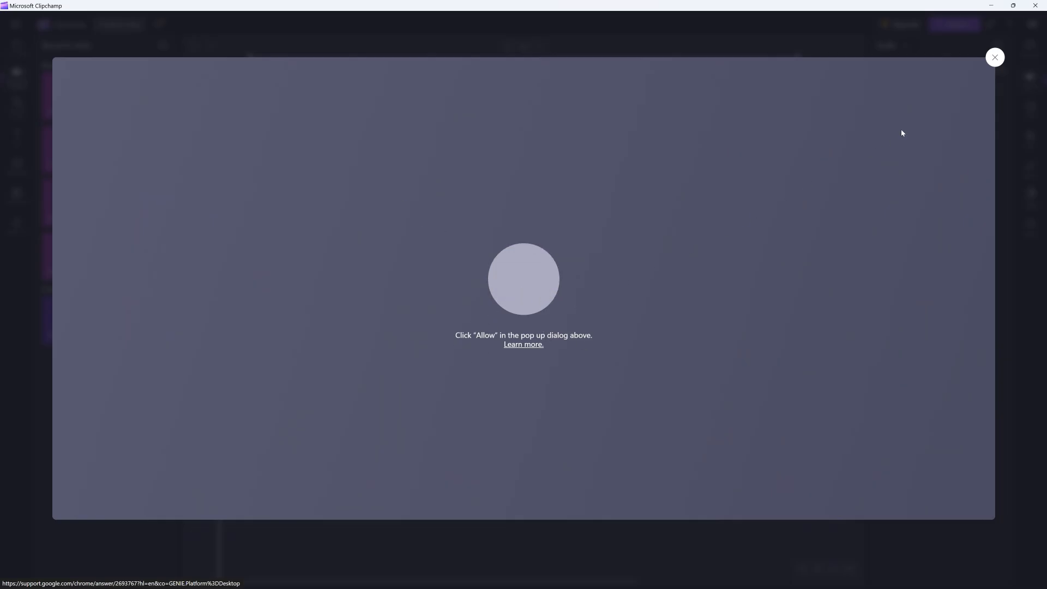
{"action": "left_click", "coordinate": [995, 57]}
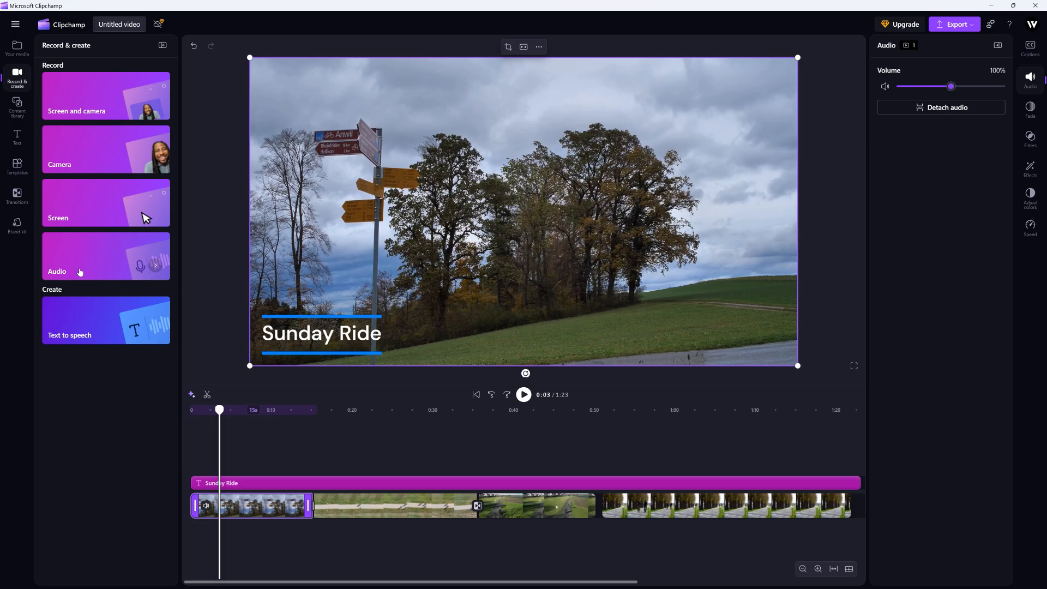
{"action": "left_click", "coordinate": [106, 321]}
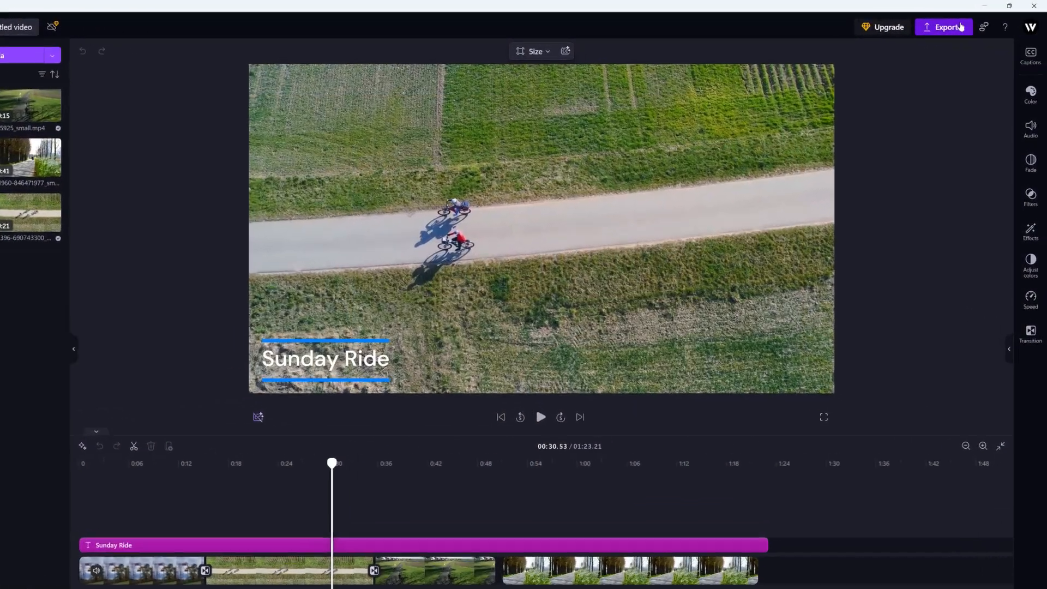
Step: Start exporting the video at 1080p quality from the Export menu
{"action": "left_click", "coordinate": [949, 26]}
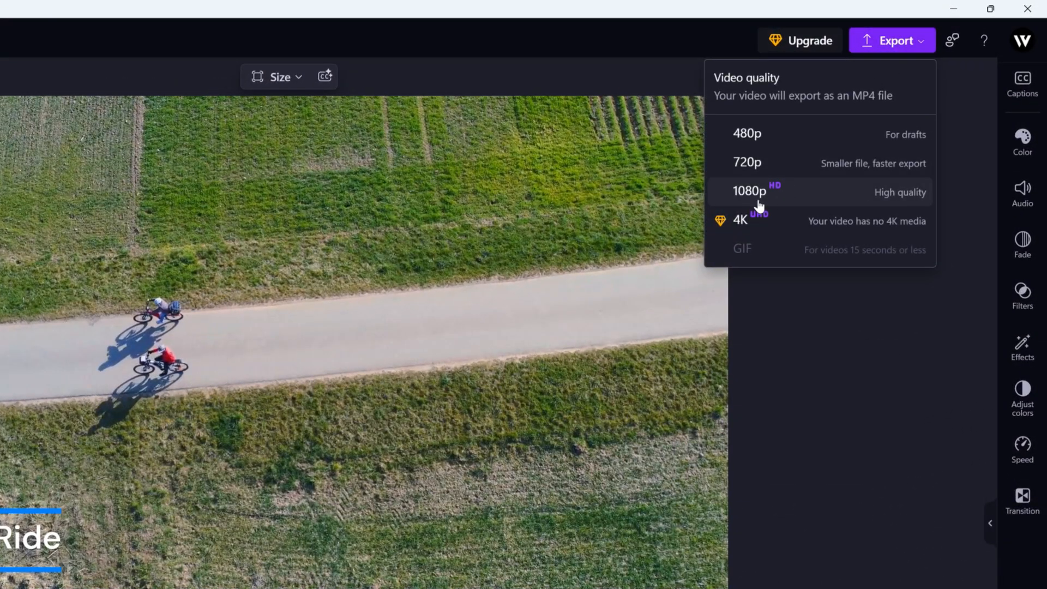
{"action": "left_click", "coordinate": [747, 191]}
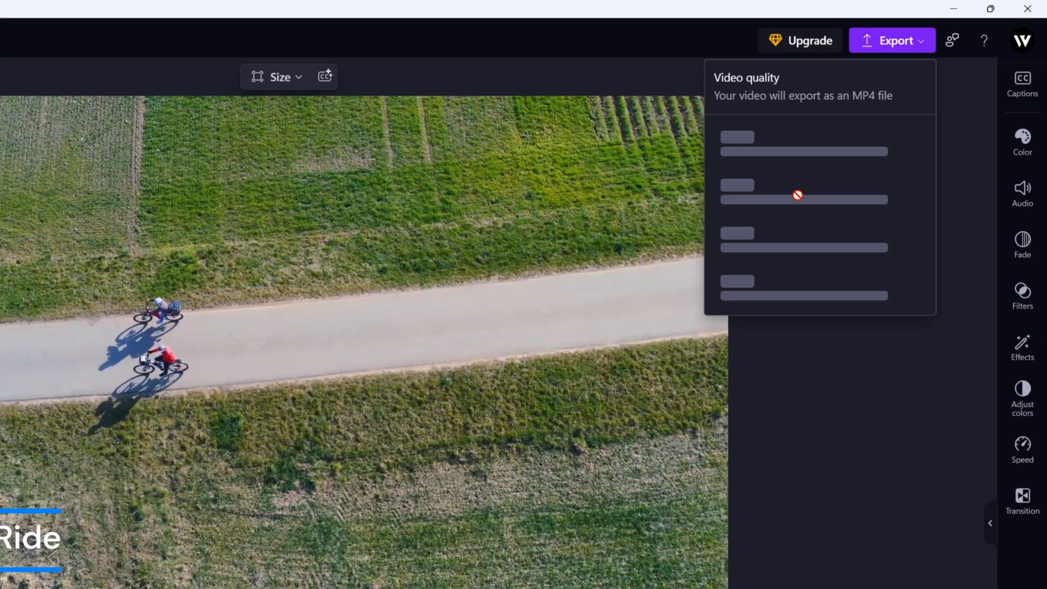
{"action": "left_click", "coordinate": [886, 40]}
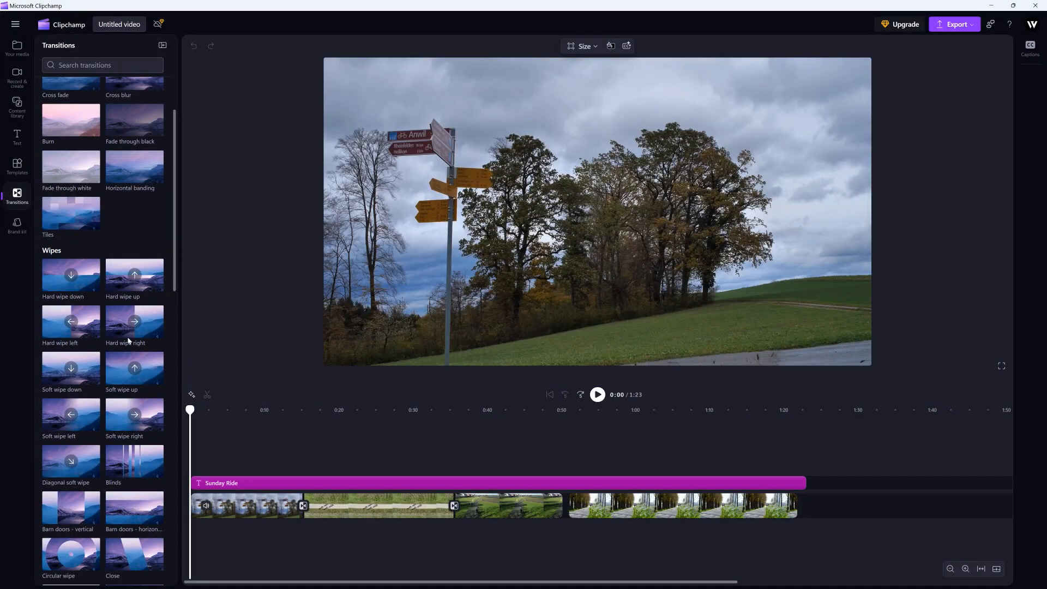
Step: Try the premium Fire transition, dismiss the upgrade offer, and select the Sunday Ride title
{"action": "scroll", "scroll_direction": "down", "scroll_amount": 3}
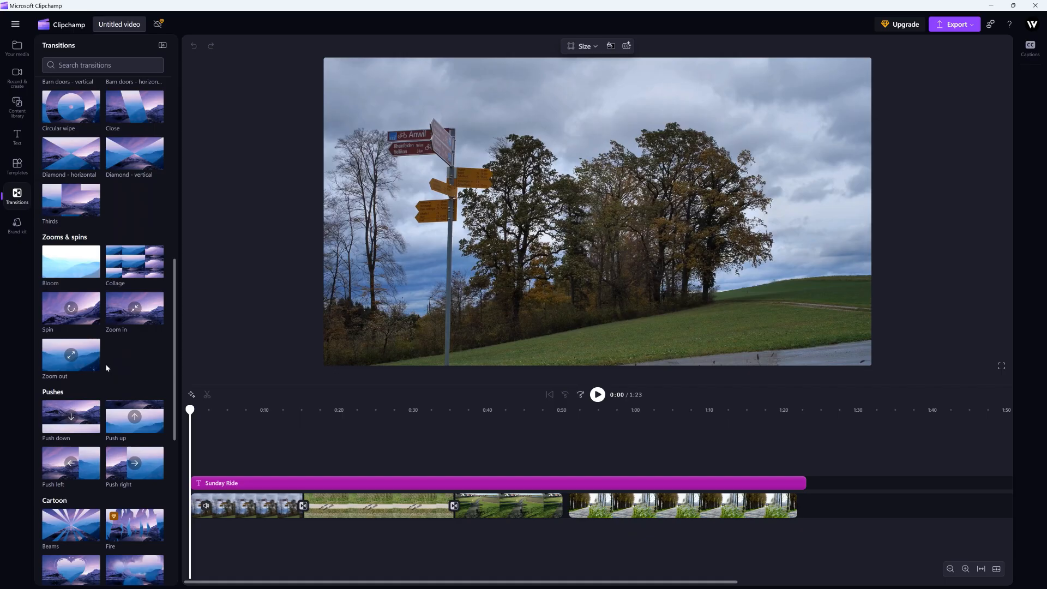
{"action": "scroll", "scroll_direction": "down", "scroll_amount": 3}
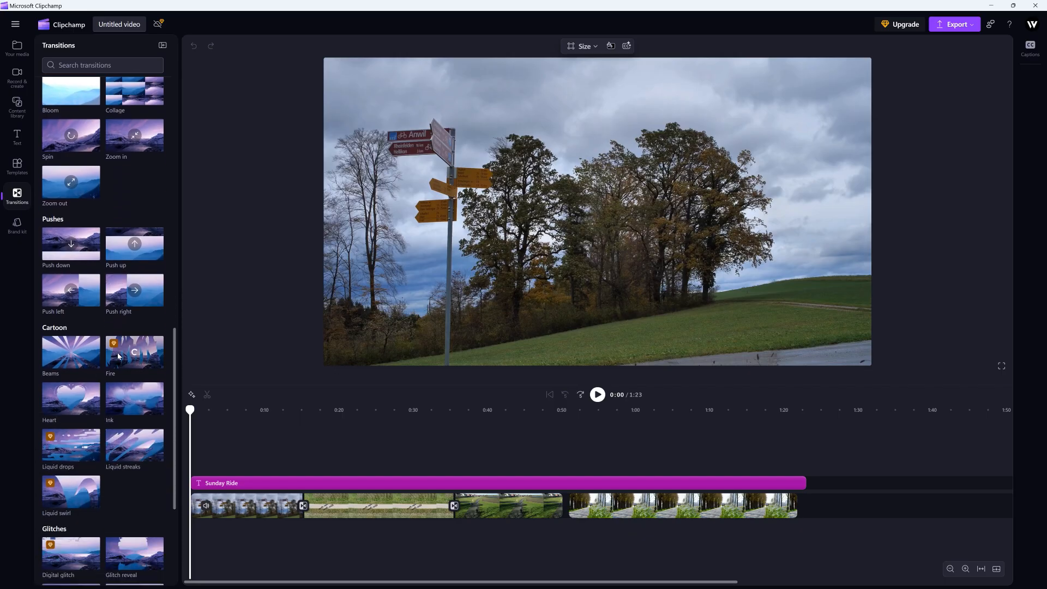
{"action": "mouse_move", "coordinate": [127, 358]}
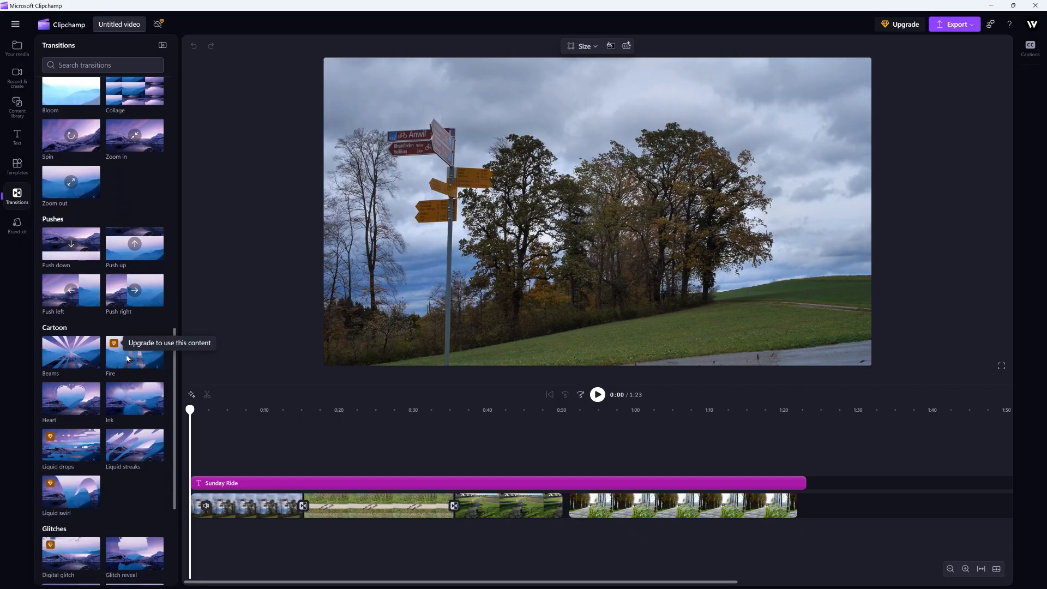
{"action": "left_click", "coordinate": [134, 352]}
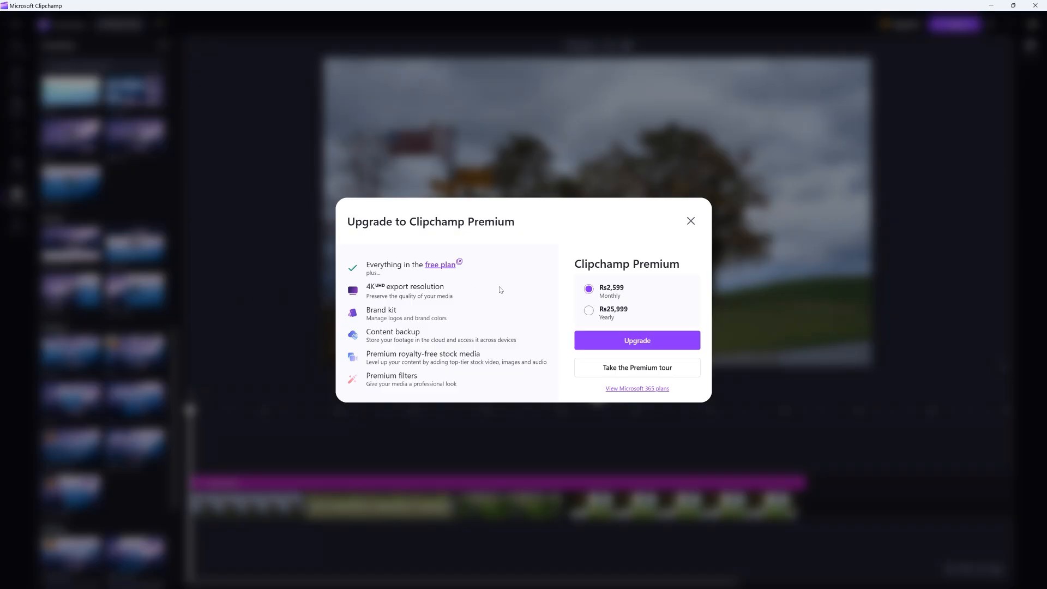
{"action": "left_click", "coordinate": [691, 220]}
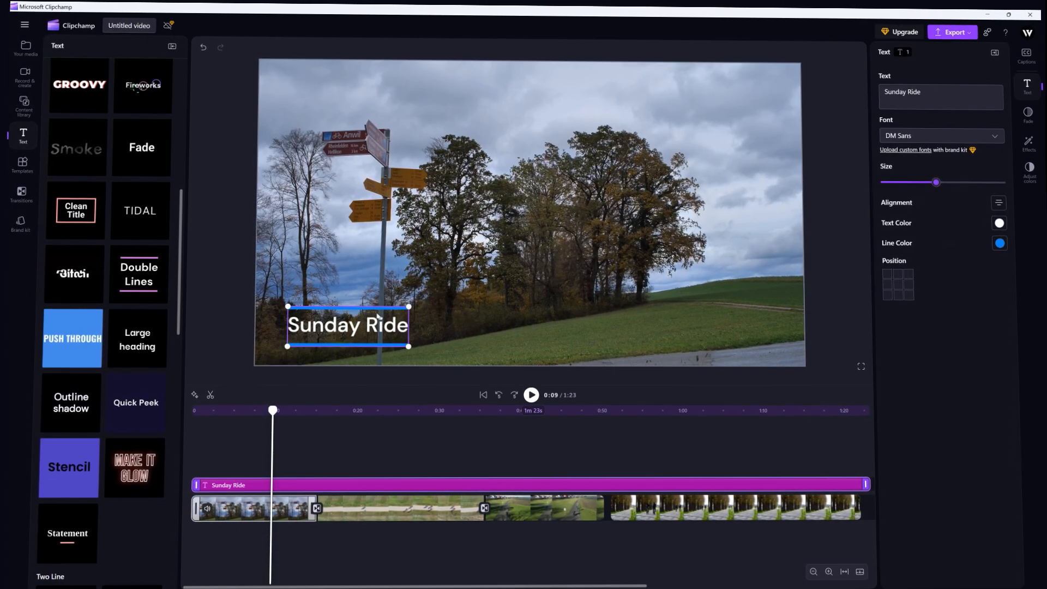
{"action": "left_click", "coordinate": [251, 520]}
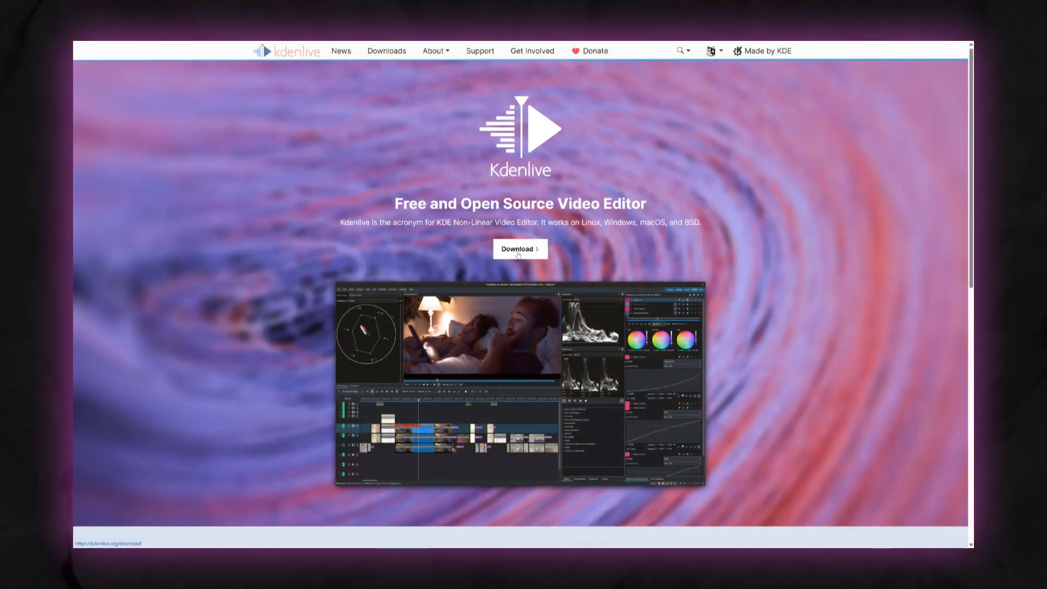
Step: Go to the Kdenlive download page on kdenlive.org
{"action": "left_click", "coordinate": [521, 249]}
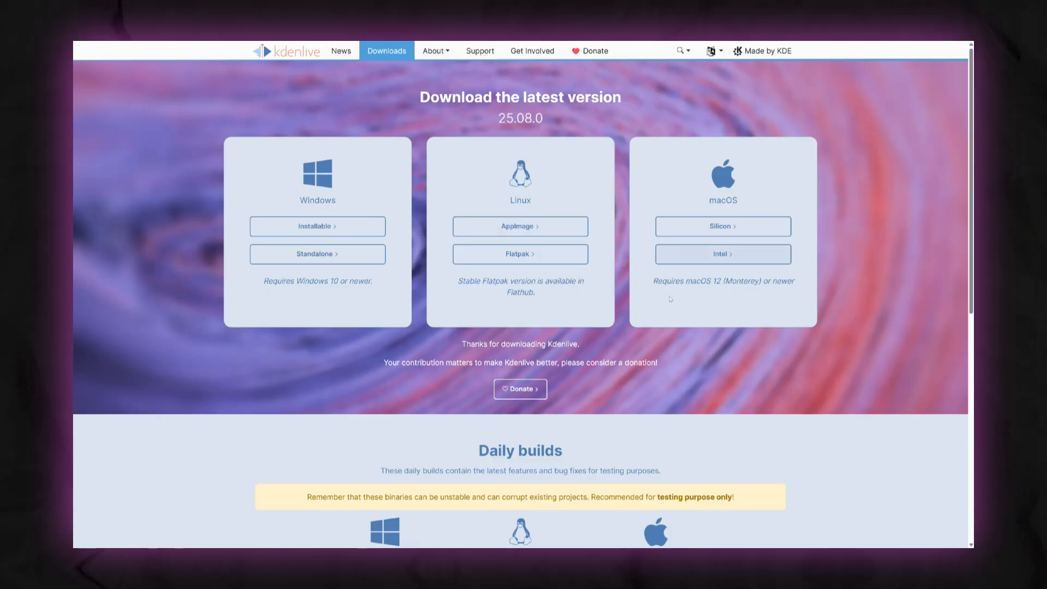
{"action": "mouse_move", "coordinate": [317, 254]}
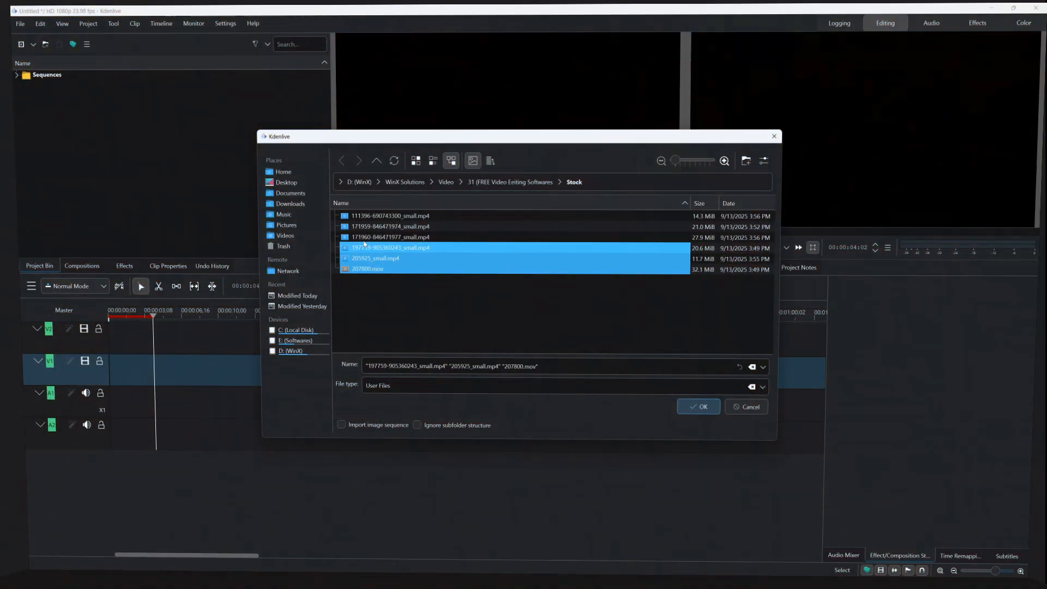
Step: Import the cycling clips, switch the project to 1080p 25 fps, and place a clip on track V1
{"action": "left_click", "coordinate": [698, 406]}
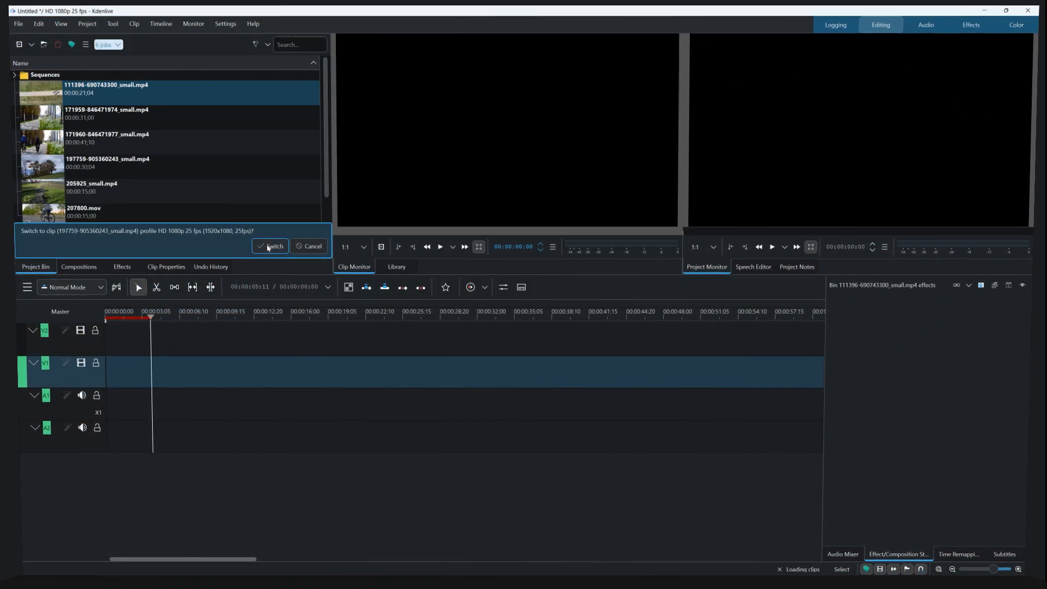
{"action": "left_click", "coordinate": [271, 246]}
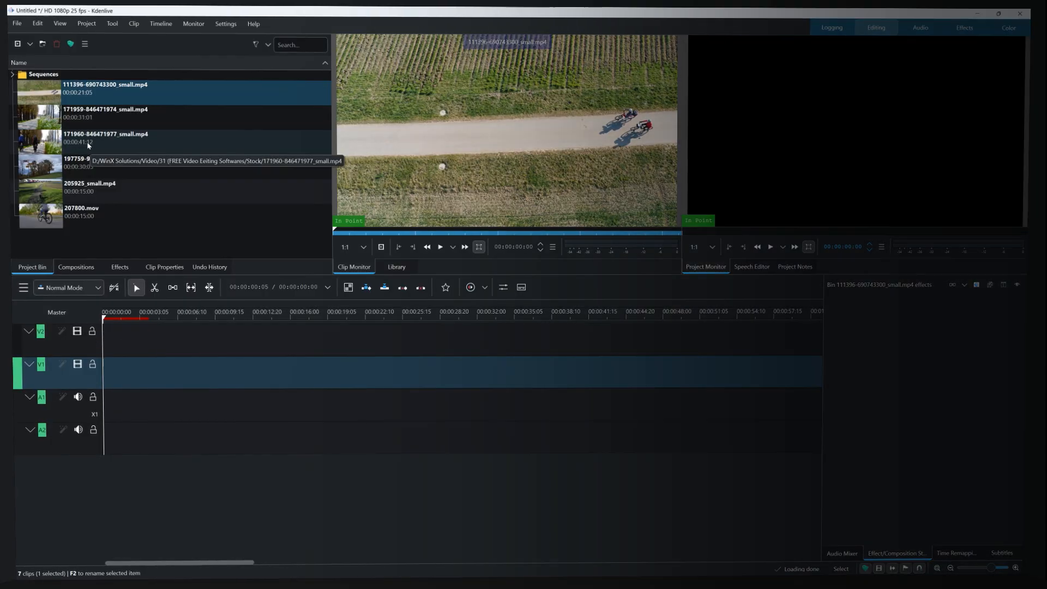
{"action": "left_click_drag", "start_coordinate": [39, 113], "coordinate": [267, 372]}
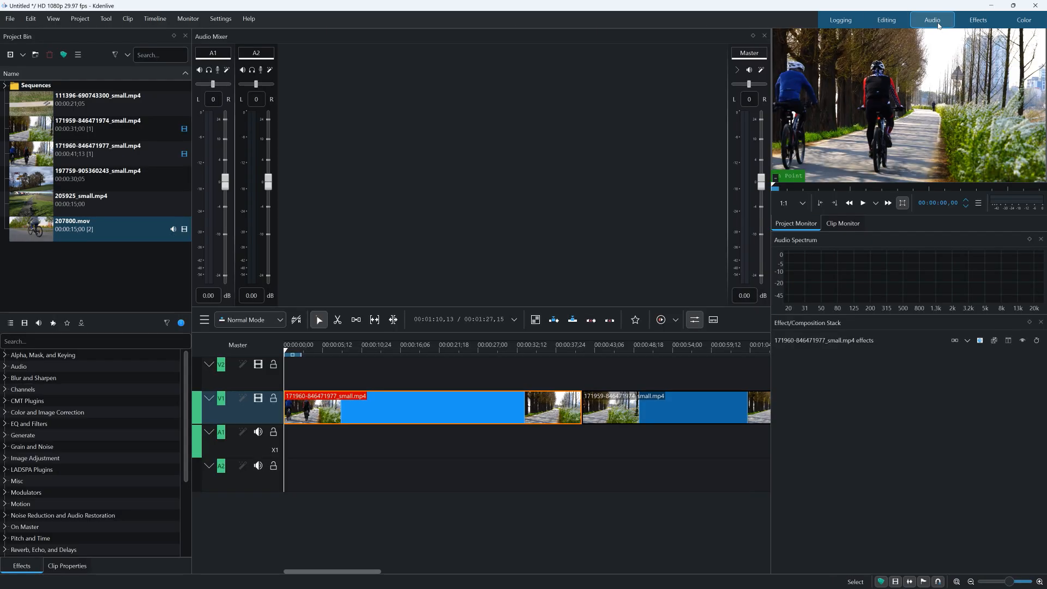
Step: Switch to the Color and Audio workspaces to view the scopes and effect categories
{"action": "left_click", "coordinate": [1023, 20]}
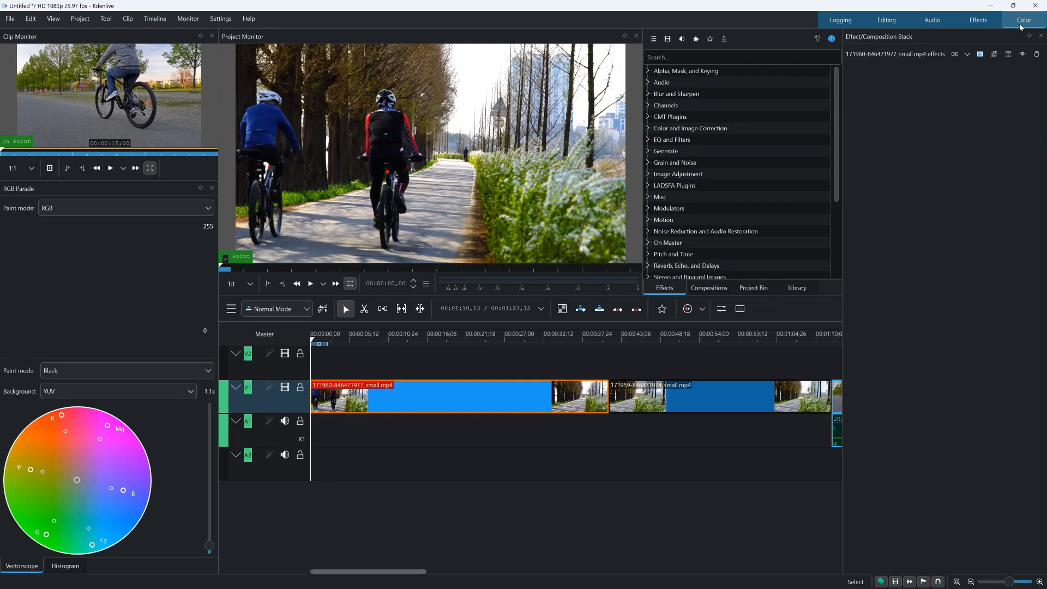
{"action": "left_click", "coordinate": [977, 20]}
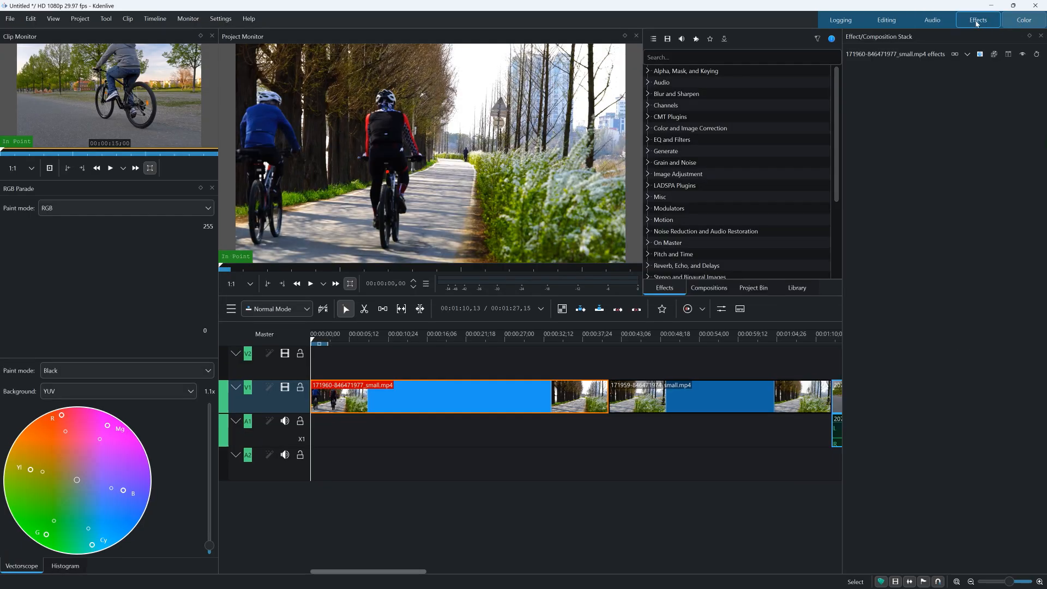